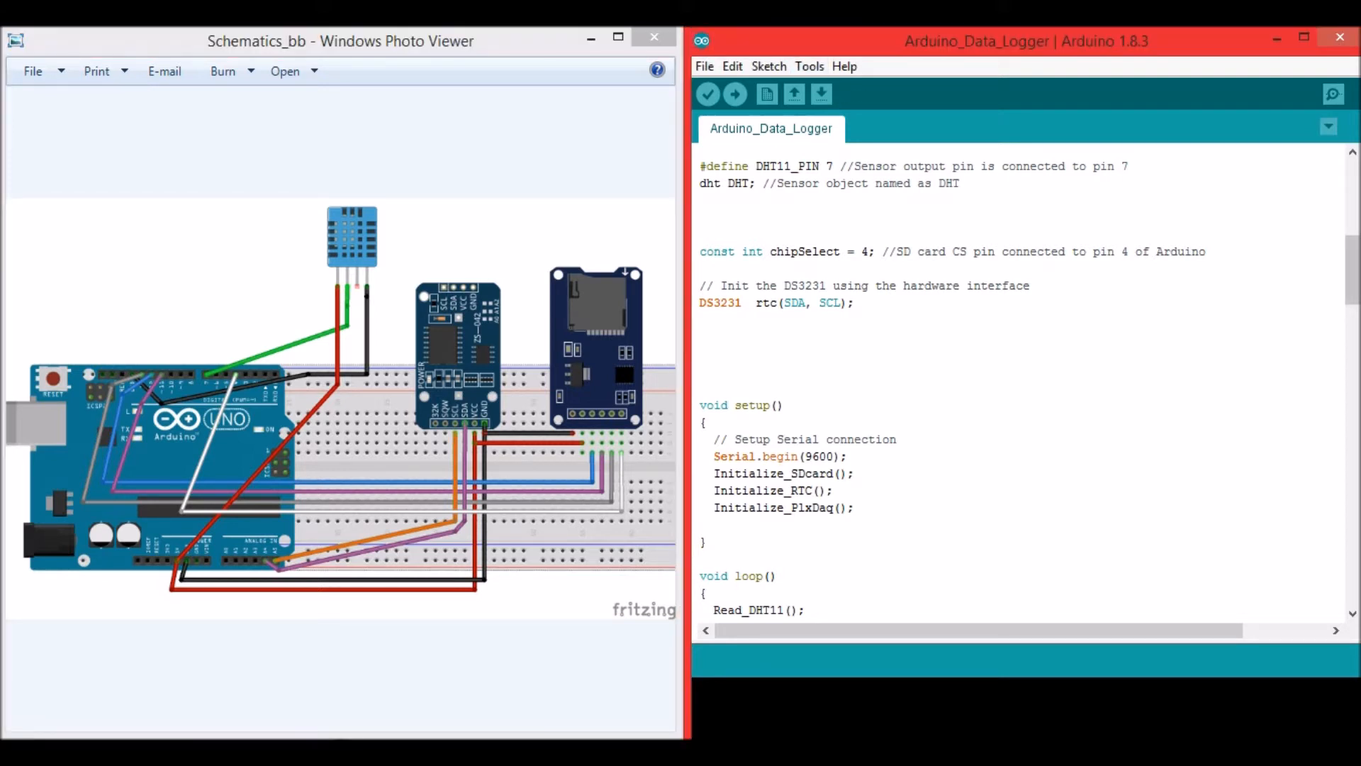
Step: Scroll through the data logger sketch in the Arduino IDE to review it
{"action": "scroll", "scroll_direction": "down", "scroll_amount": 3}
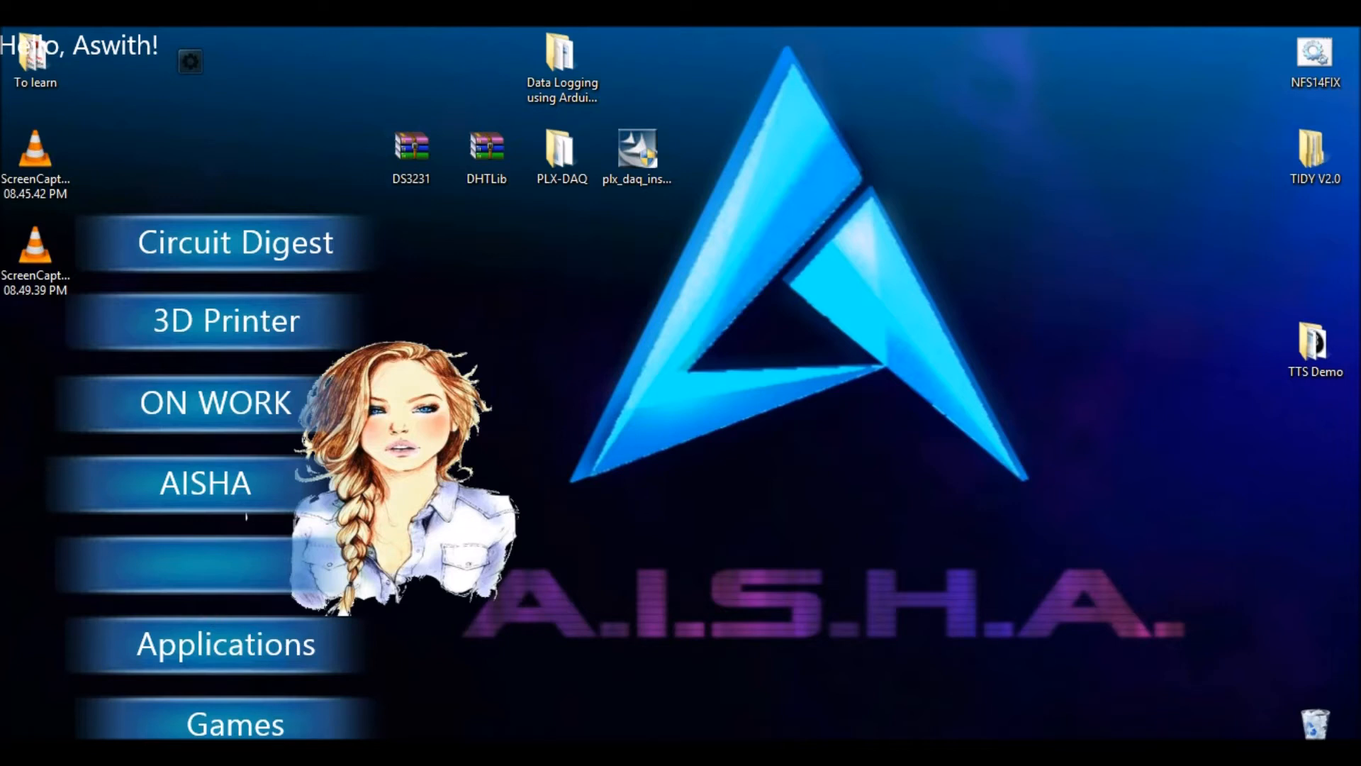
Step: Launch the PLX-DAQ Spreadsheet in Excel from the PLX-DAQ folder on the desktop
{"action": "left_click", "coordinate": [562, 151]}
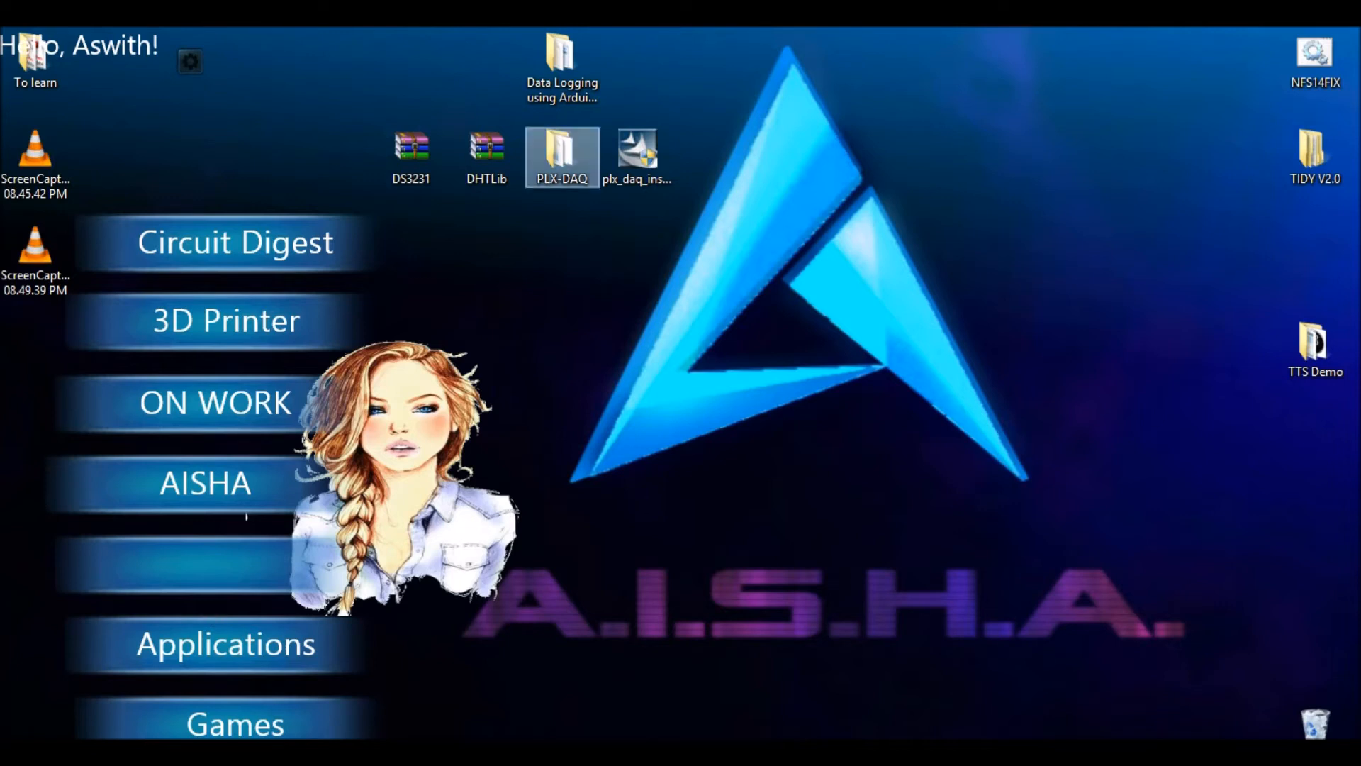
{"action": "double_click", "coordinate": [561, 146]}
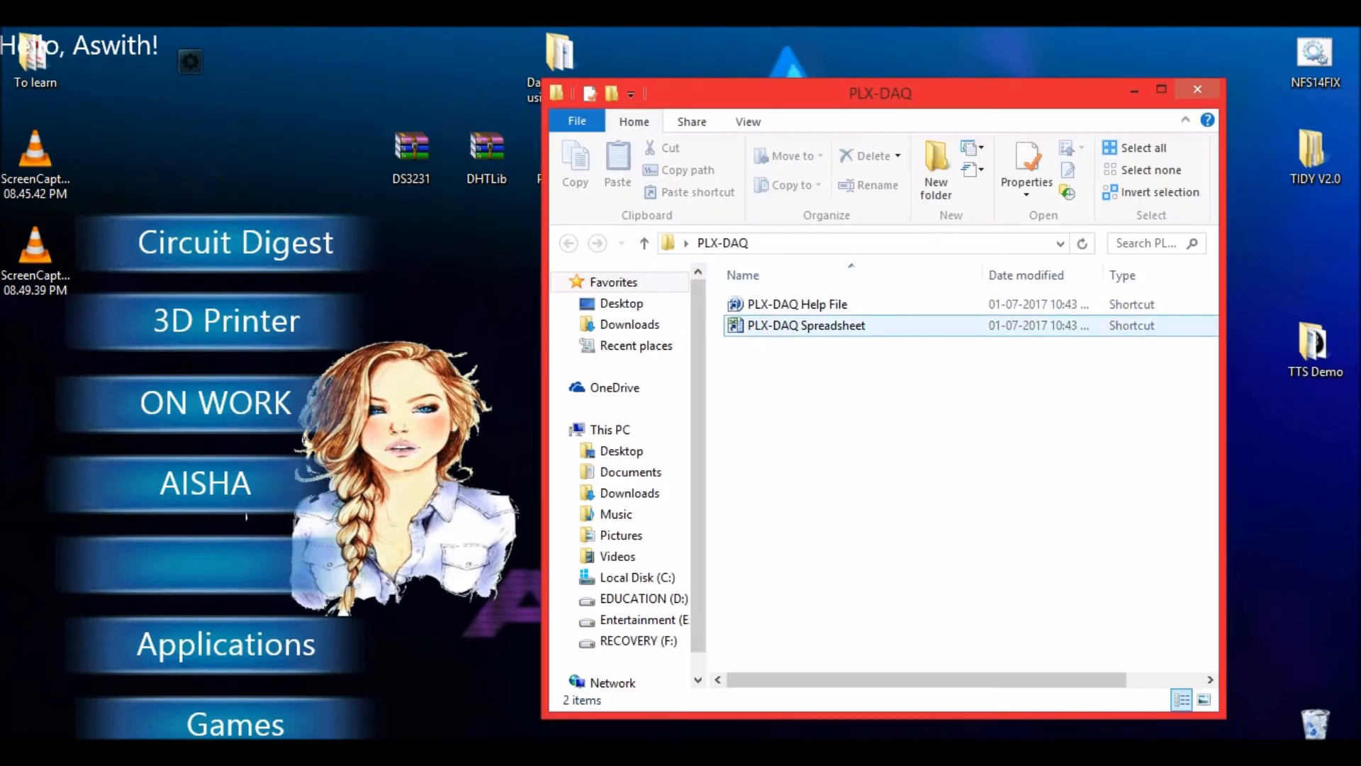
{"action": "mouse_move", "coordinate": [805, 326]}
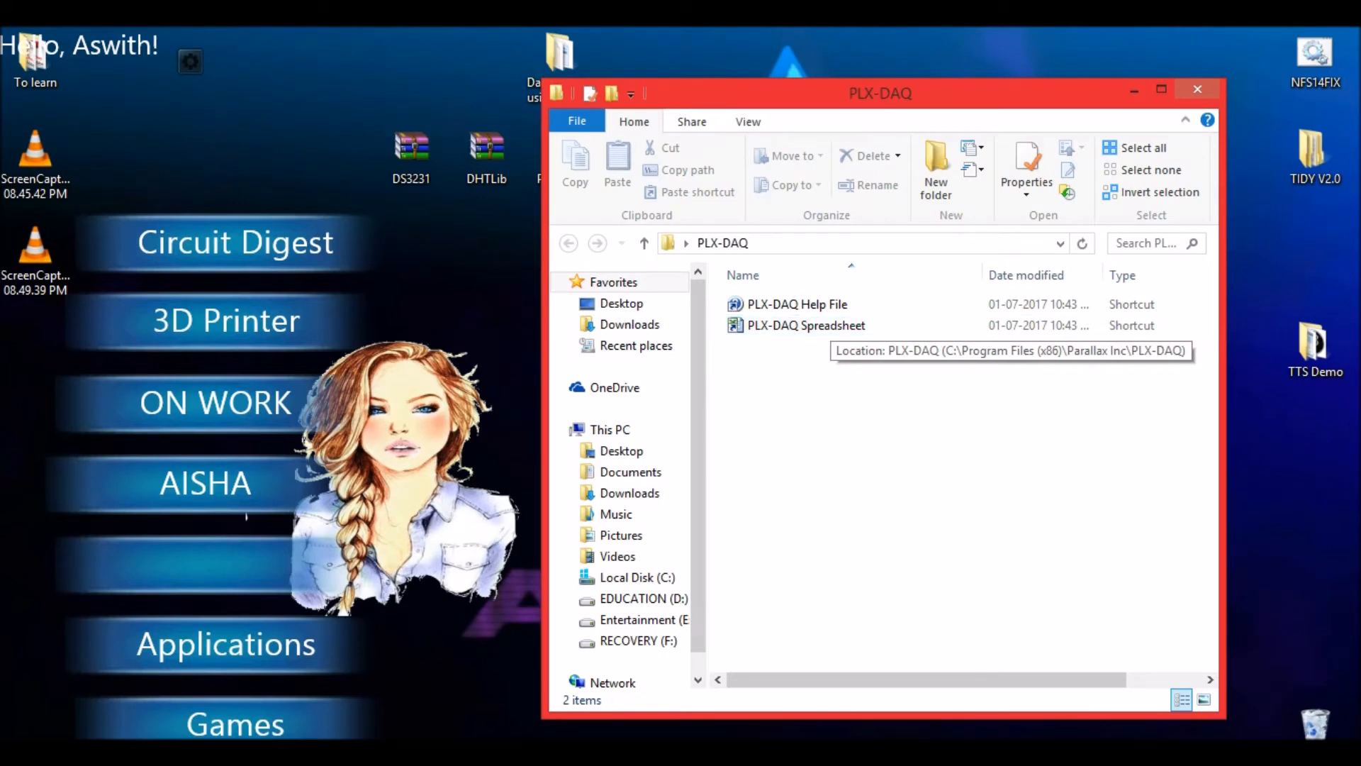
{"action": "left_click", "coordinate": [805, 326]}
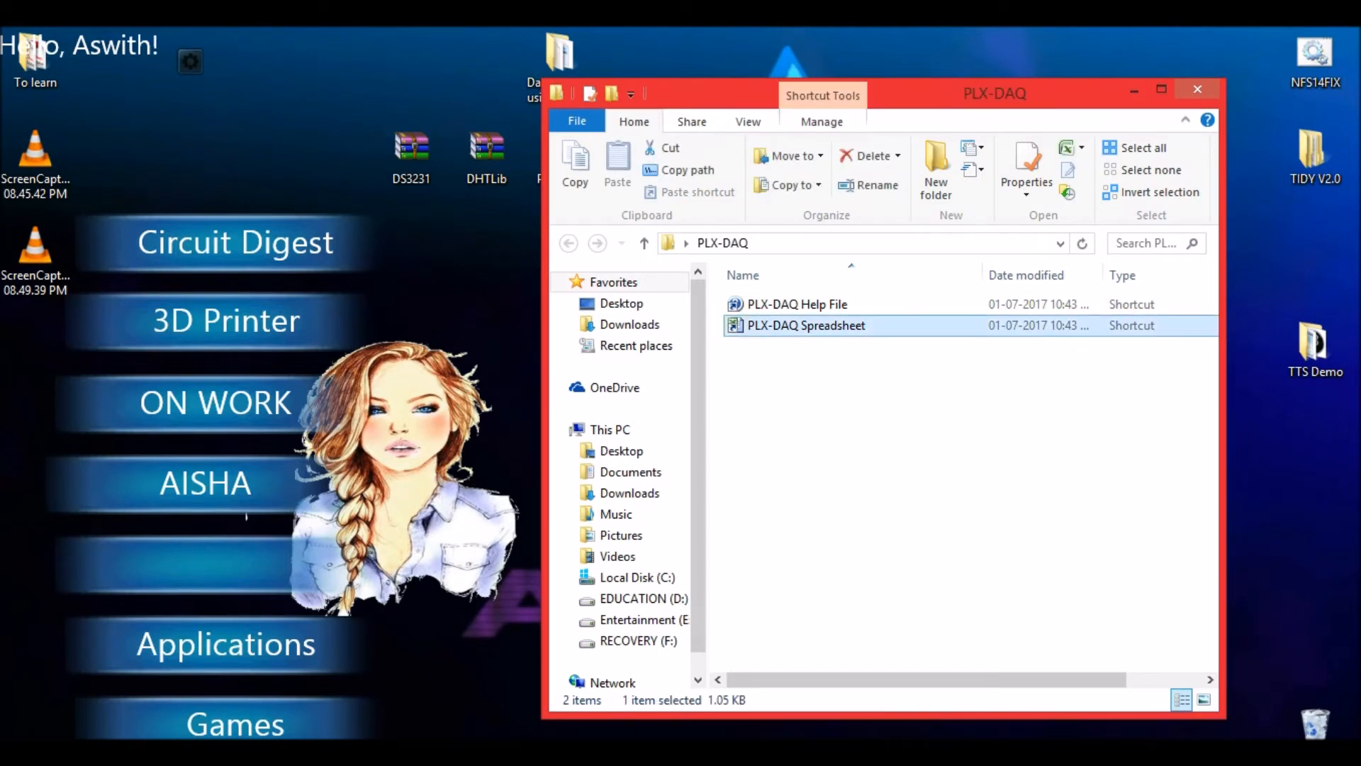
{"action": "double_click", "coordinate": [805, 326]}
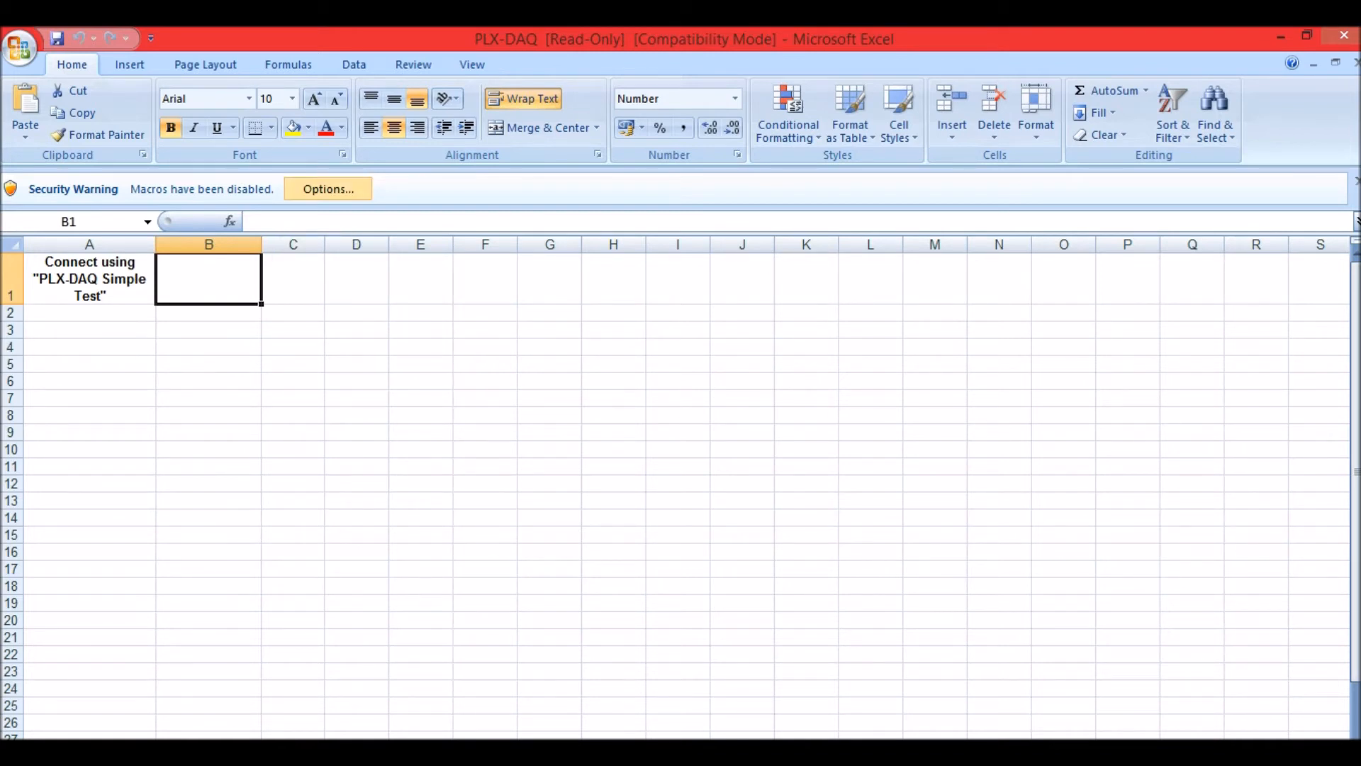
Step: Enable the spreadsheet's macros and ActiveX controls, then connect PLX-DAQ to the Arduino to start logging
{"action": "left_click", "coordinate": [326, 188]}
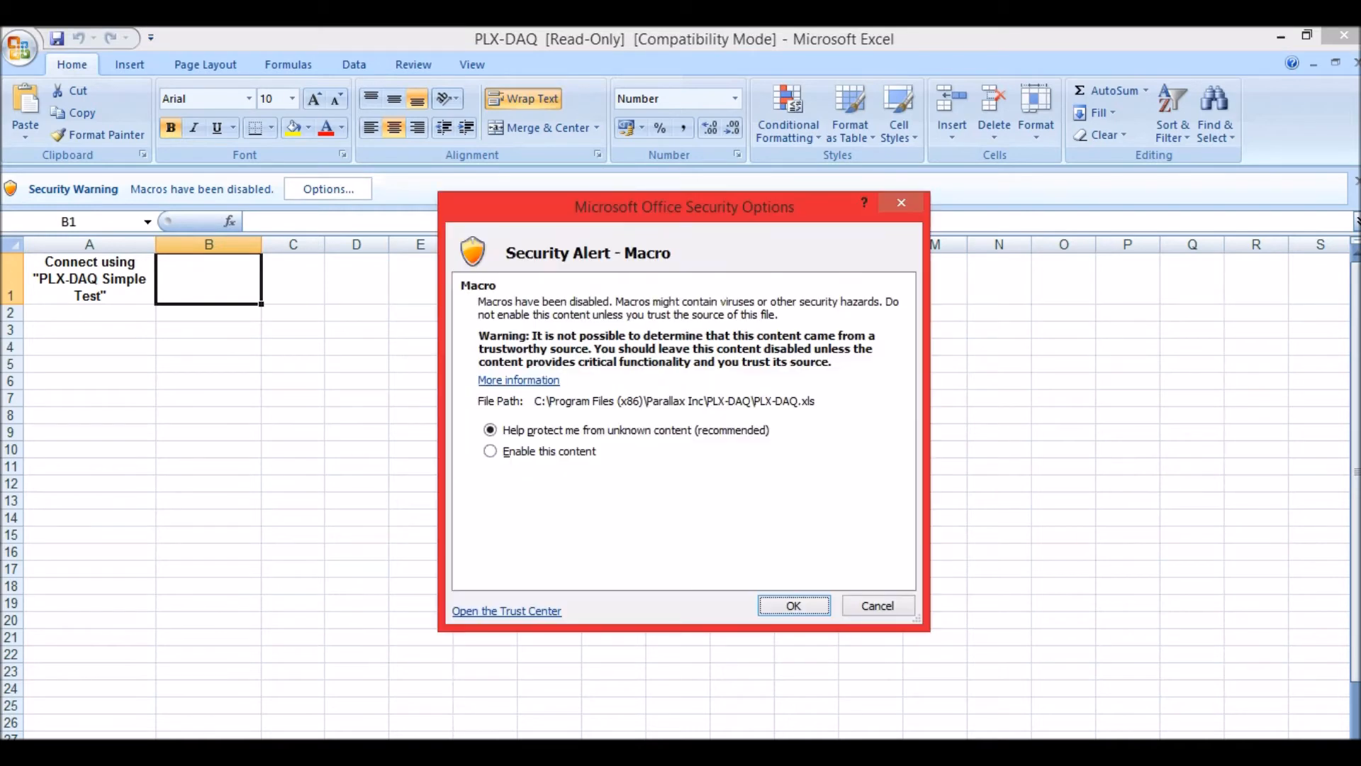
{"action": "left_click", "coordinate": [794, 605]}
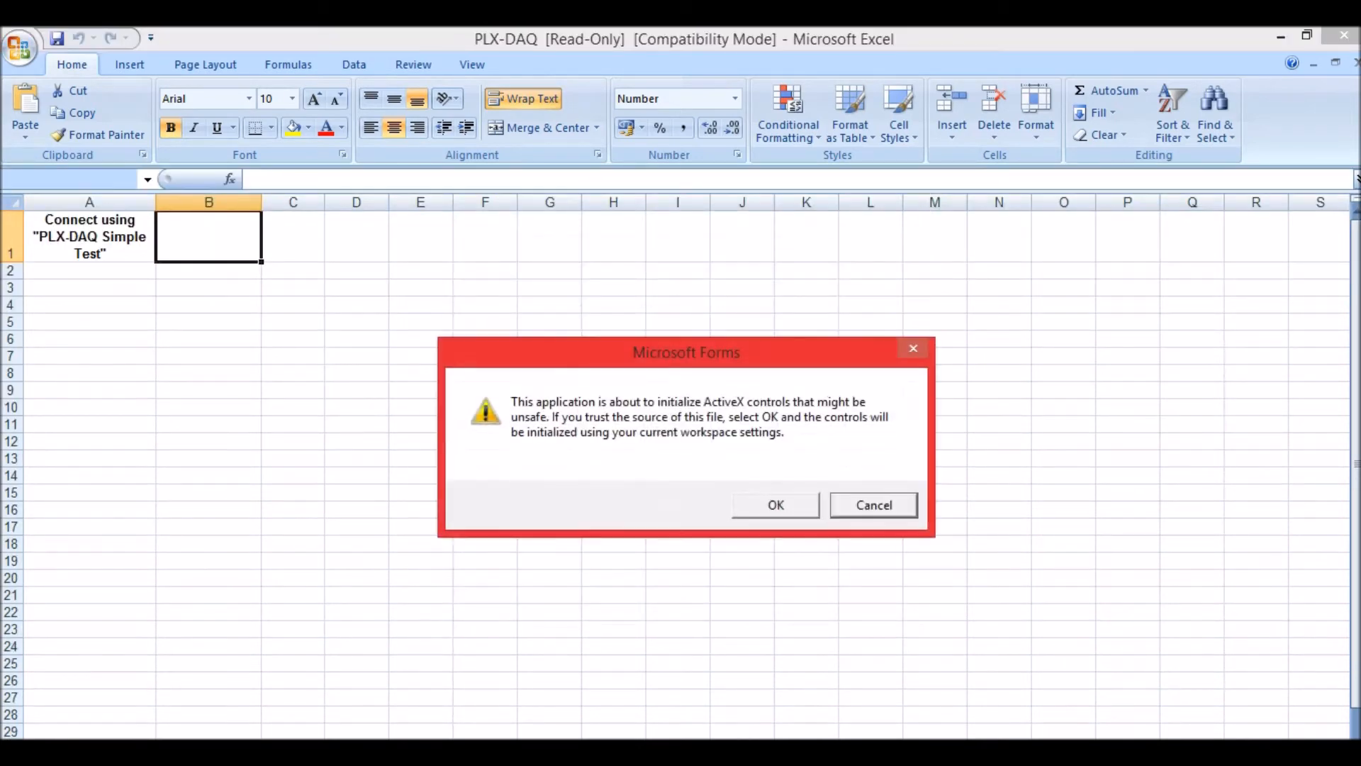
{"action": "left_click", "coordinate": [774, 504]}
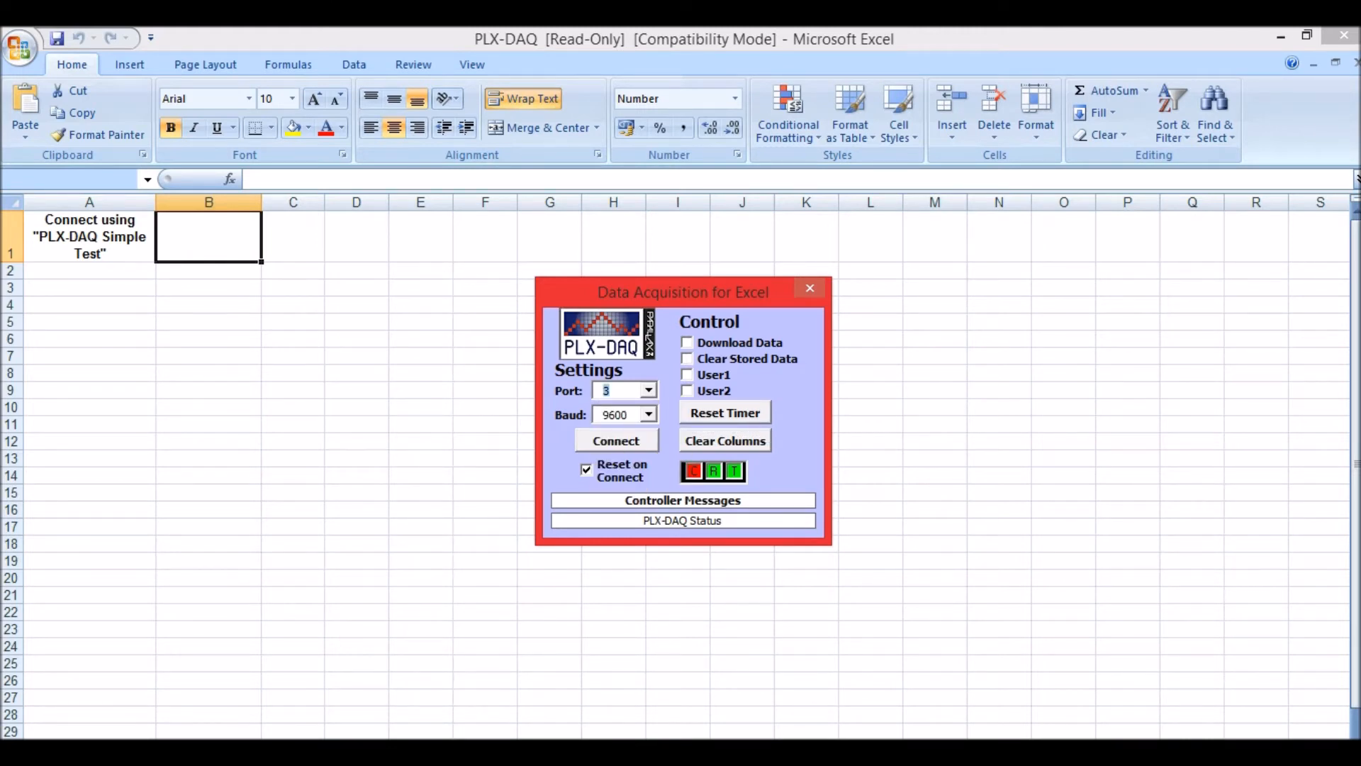
{"action": "left_click", "coordinate": [615, 440]}
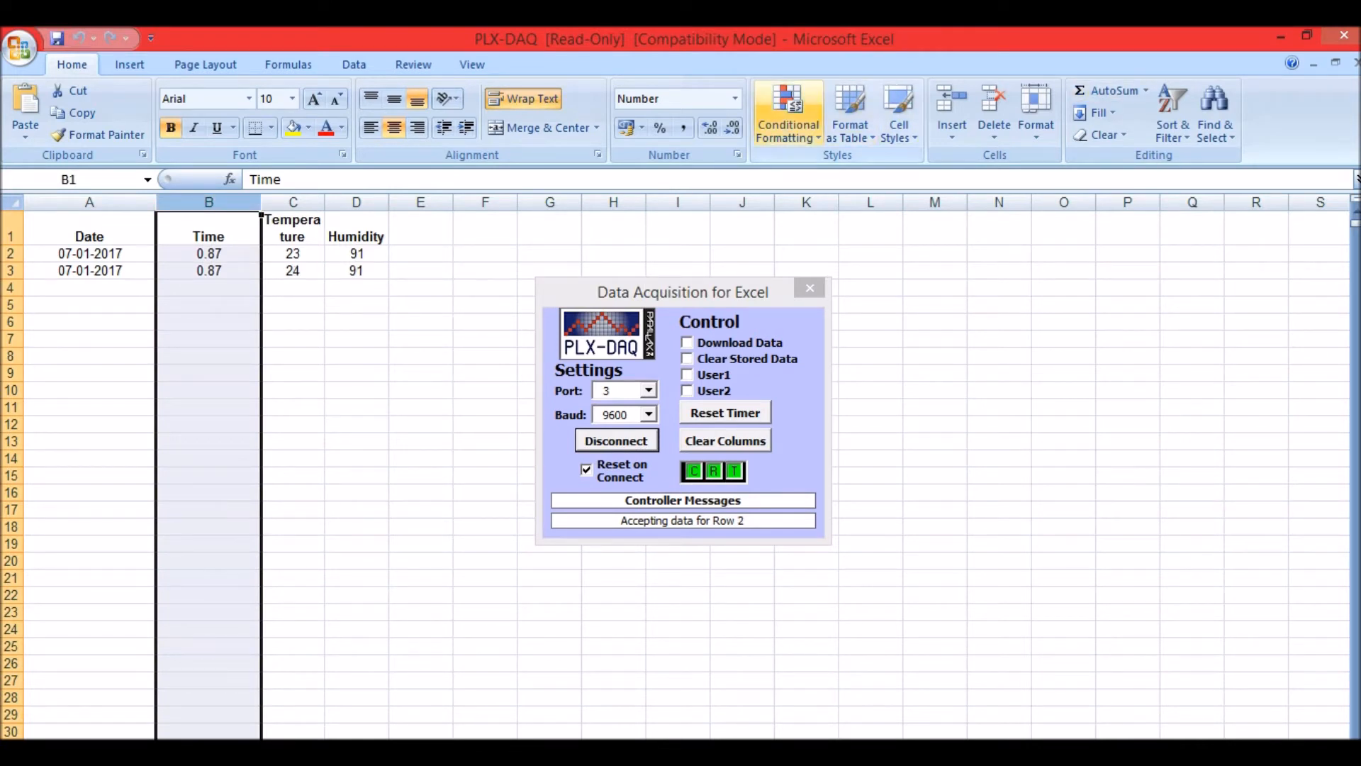
{"action": "left_click", "coordinate": [734, 98]}
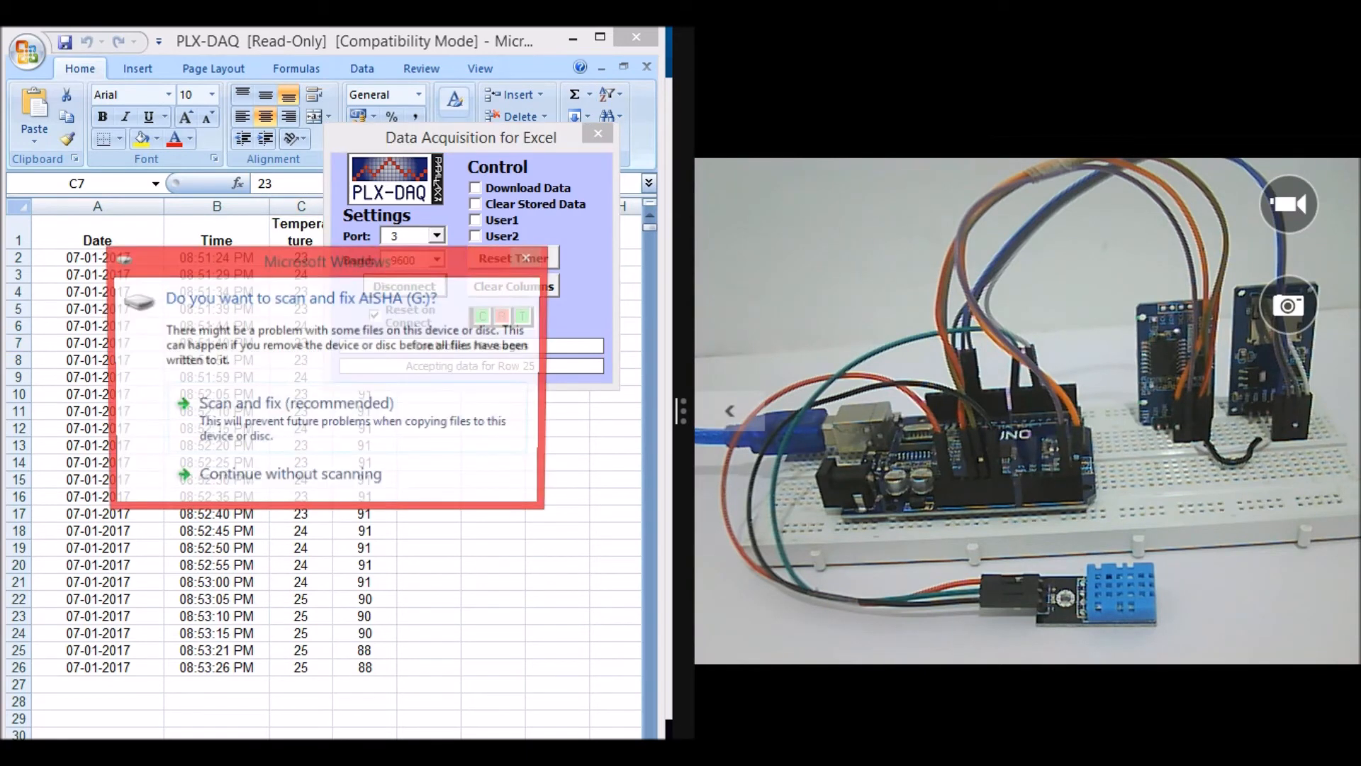
Step: Open the SD card without scanning and read through the LOGGERCD log file in Notepad
{"action": "left_click", "coordinate": [288, 474]}
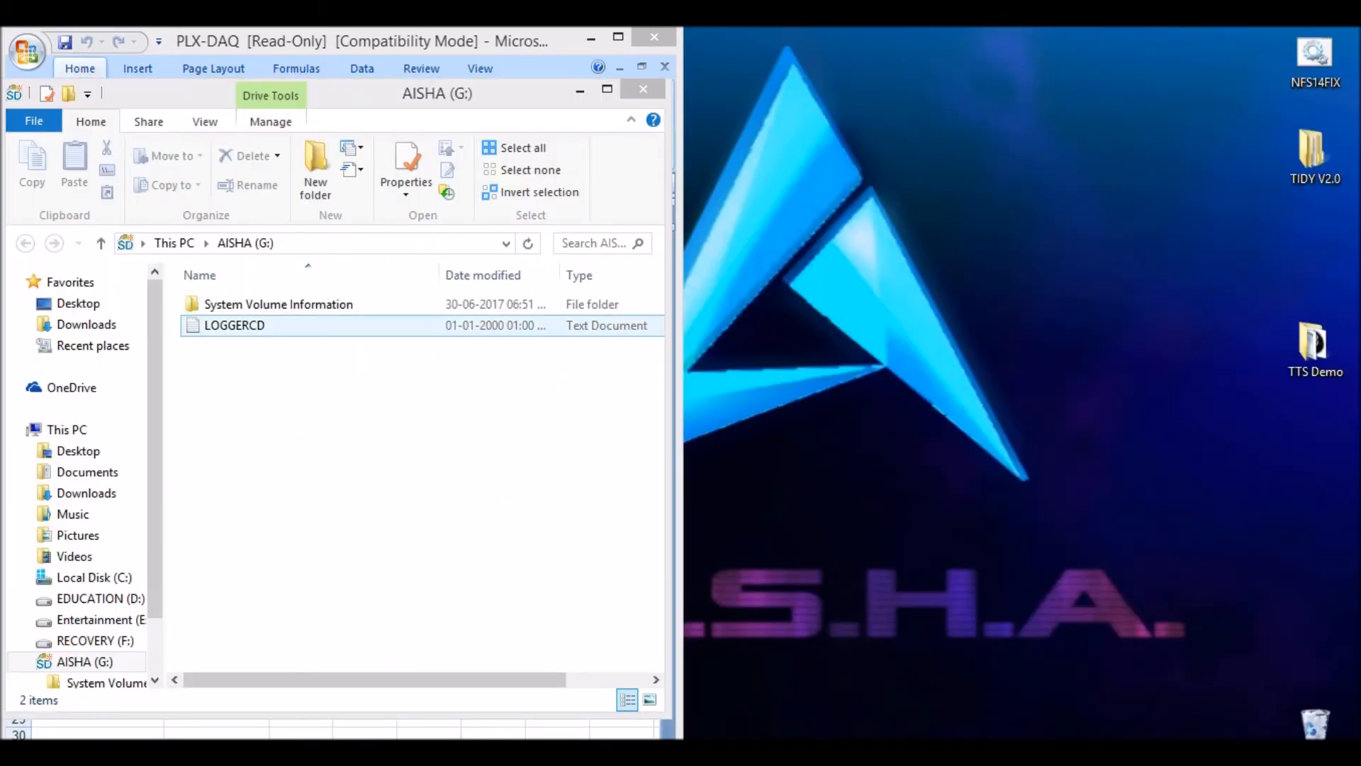
{"action": "mouse_move", "coordinate": [232, 324]}
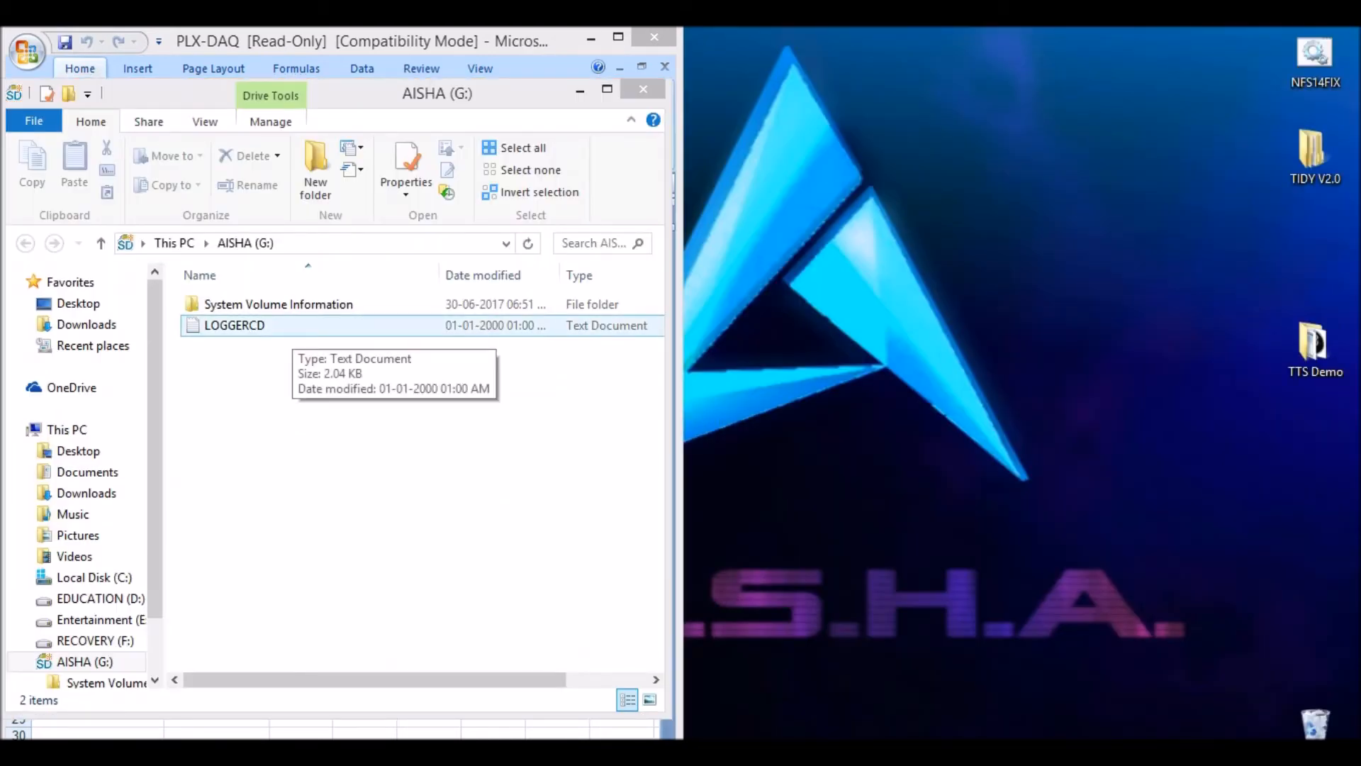
{"action": "left_click", "coordinate": [233, 326]}
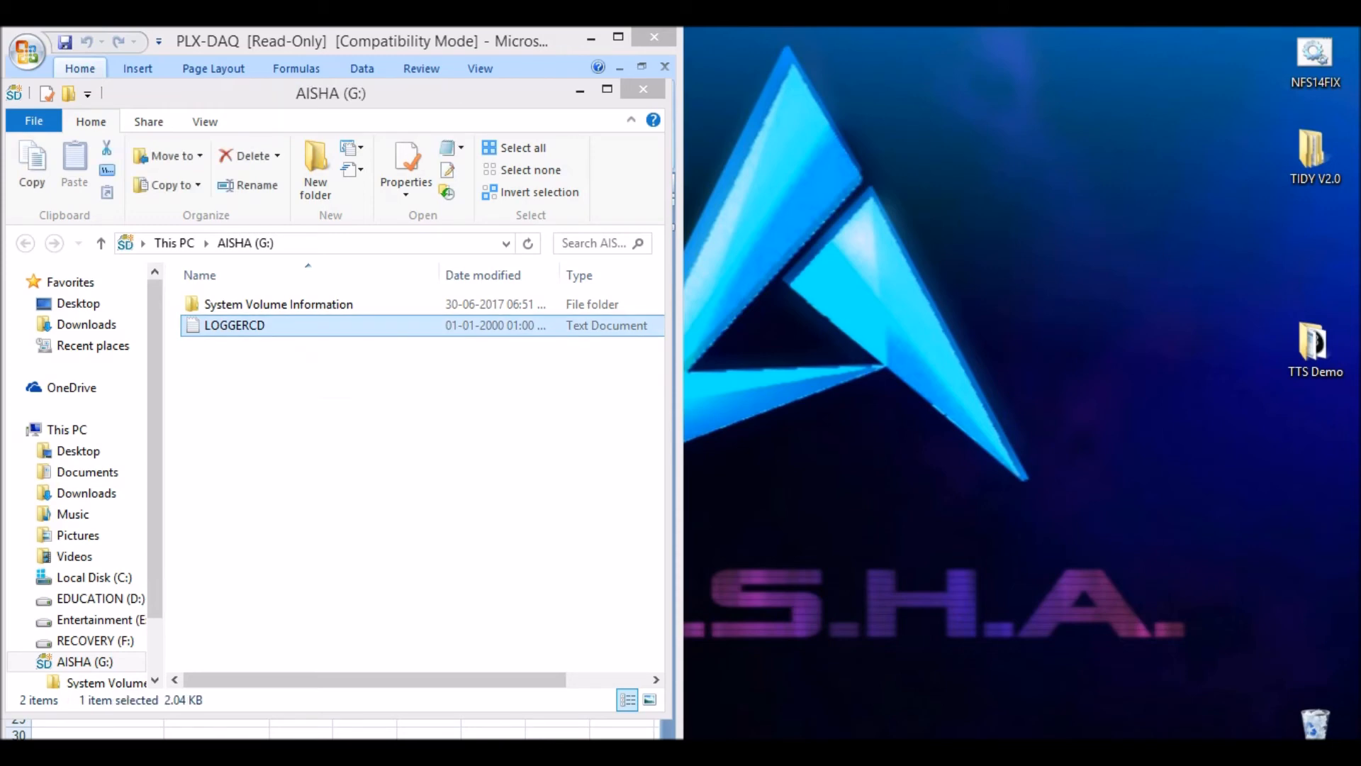
{"action": "double_click", "coordinate": [232, 325]}
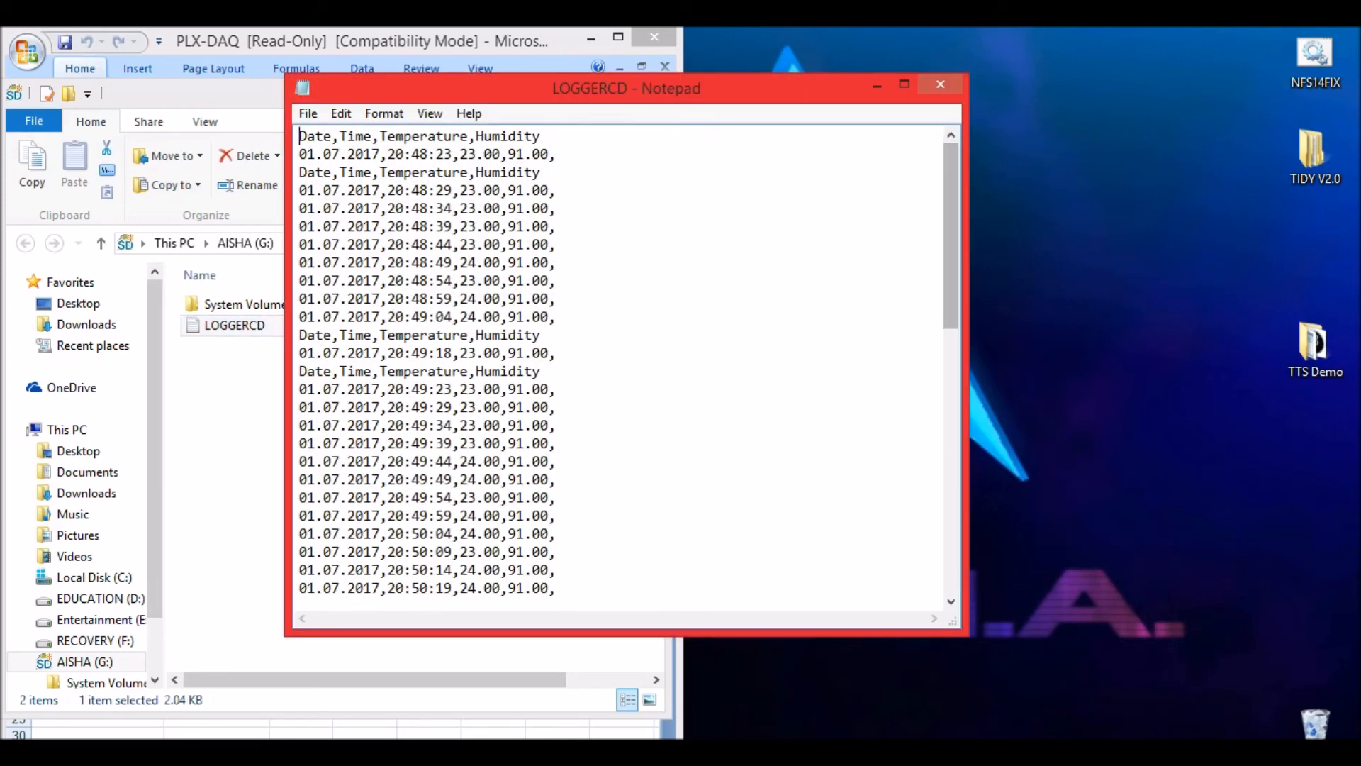
{"action": "scroll", "scroll_direction": "down", "scroll_amount": 3}
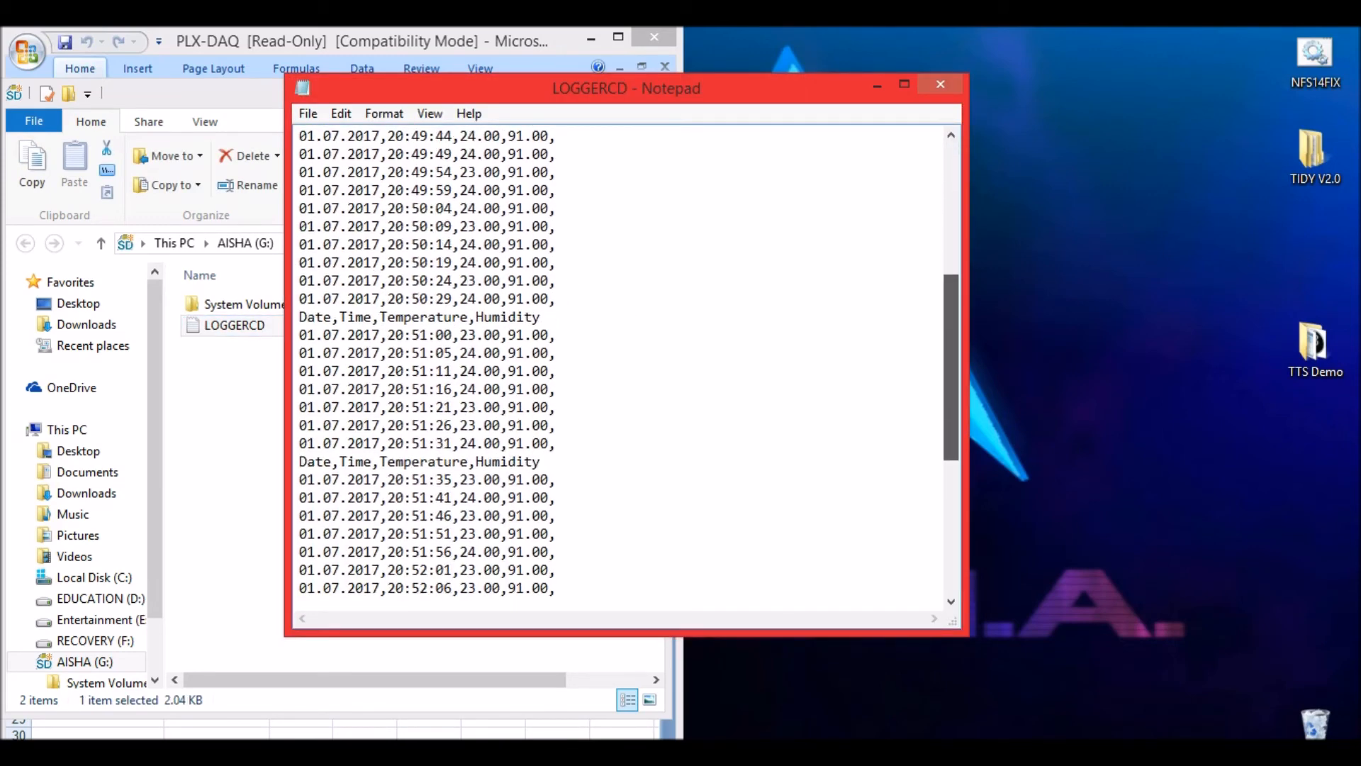
{"action": "scroll", "scroll_direction": "down", "scroll_amount": 3}
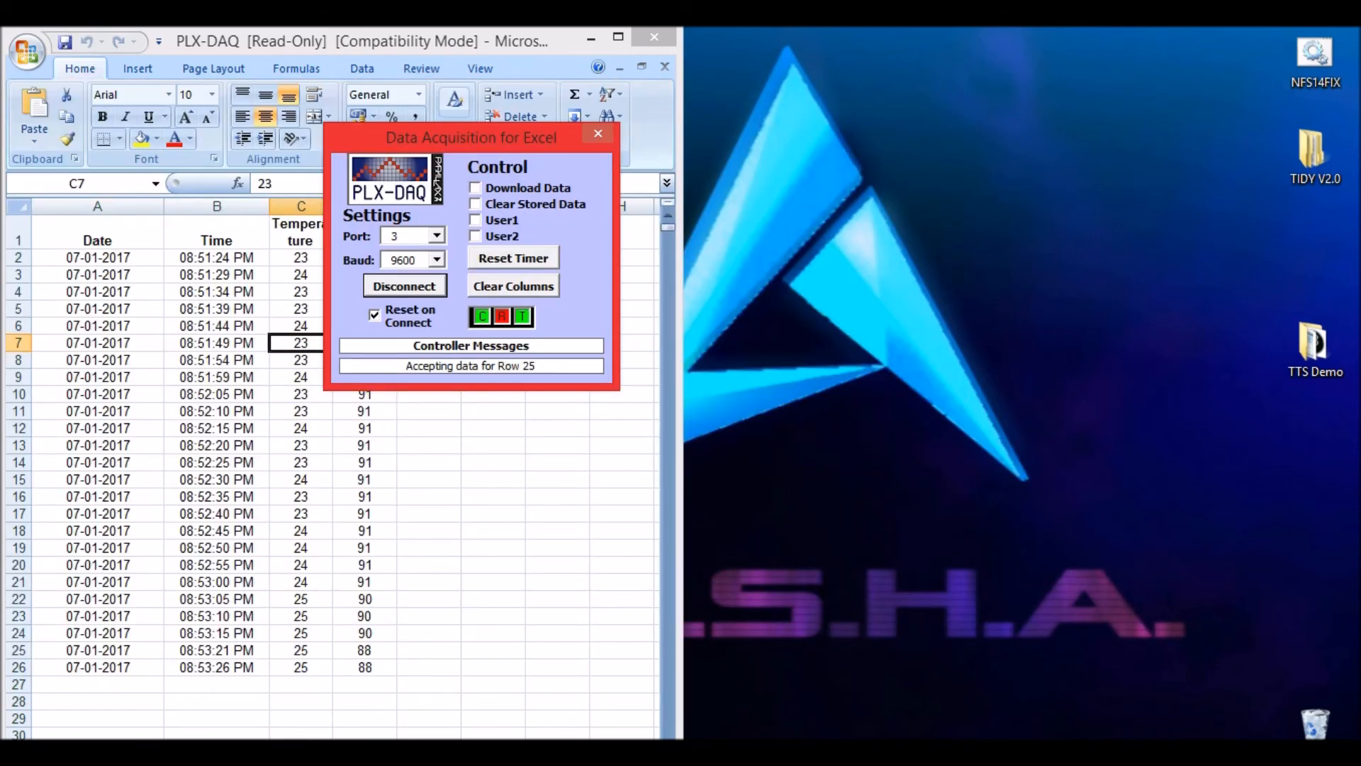
Step: Close PLX-DAQ and choose the LOGGERCD log on the SD card drive G: to open in Excel
{"action": "left_click", "coordinate": [597, 133]}
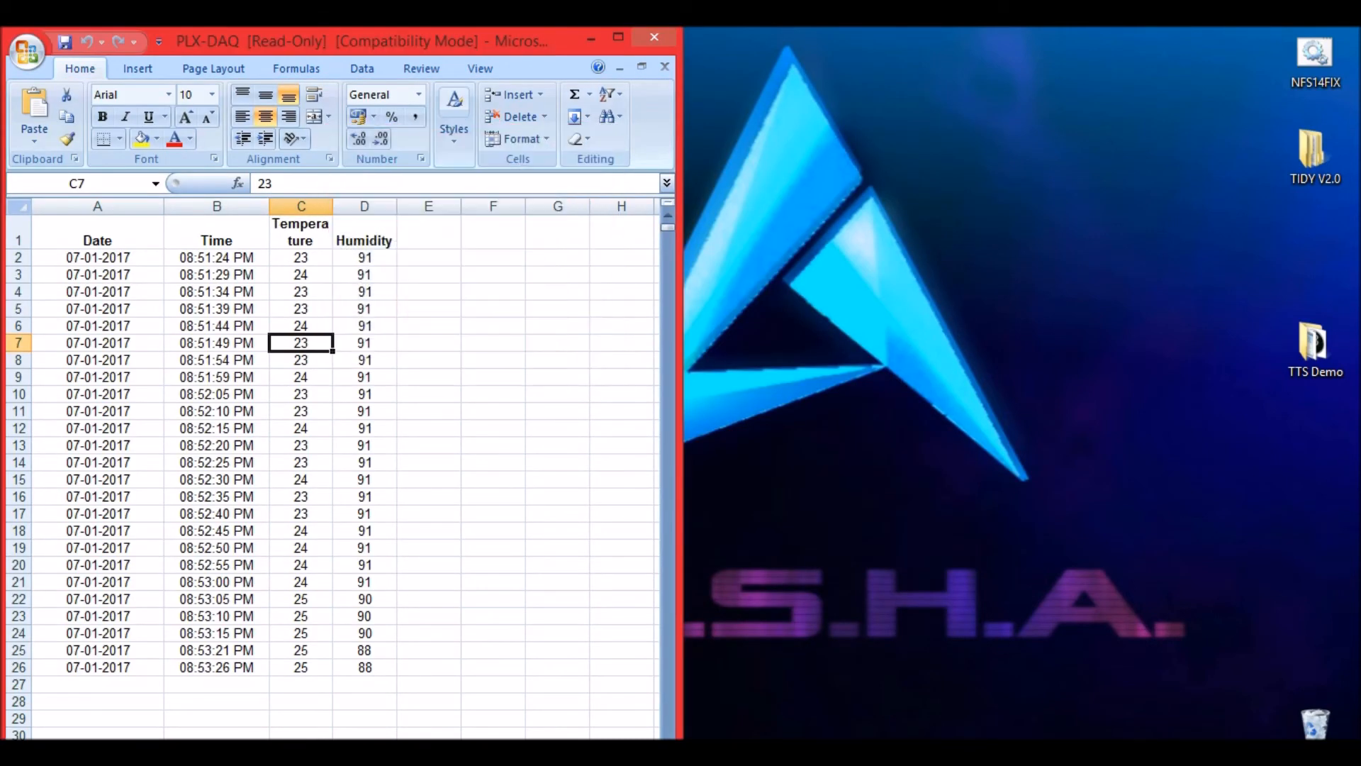
{"action": "left_click", "coordinate": [26, 44]}
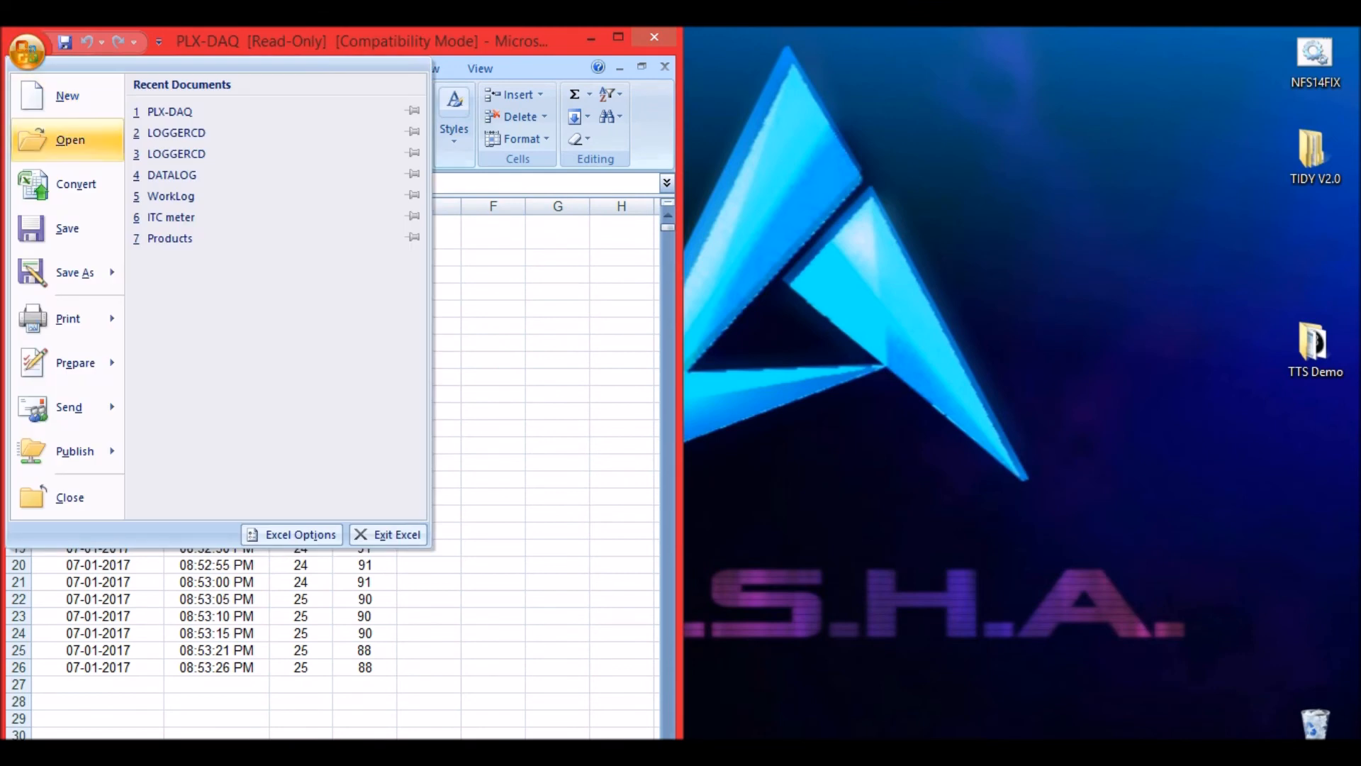
{"action": "left_click", "coordinate": [67, 139]}
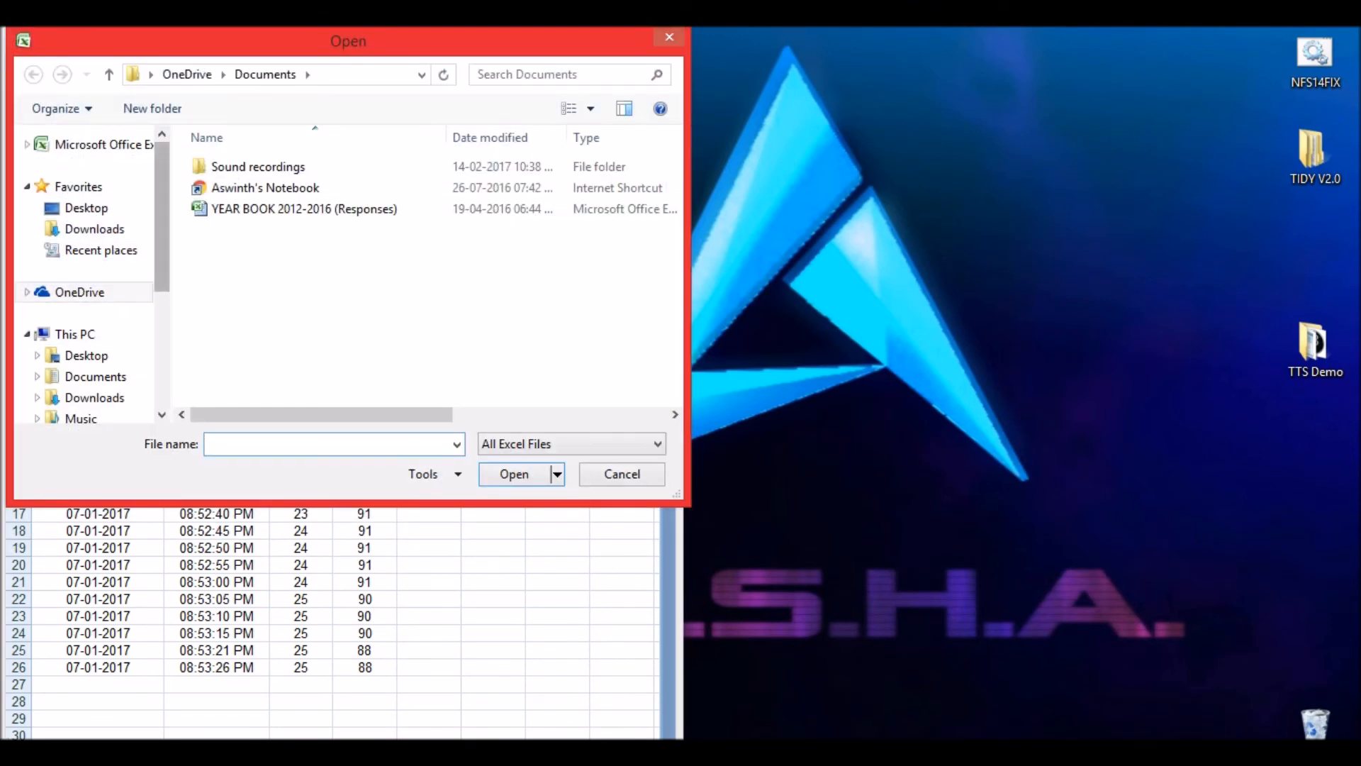
{"action": "left_click", "coordinate": [82, 346]}
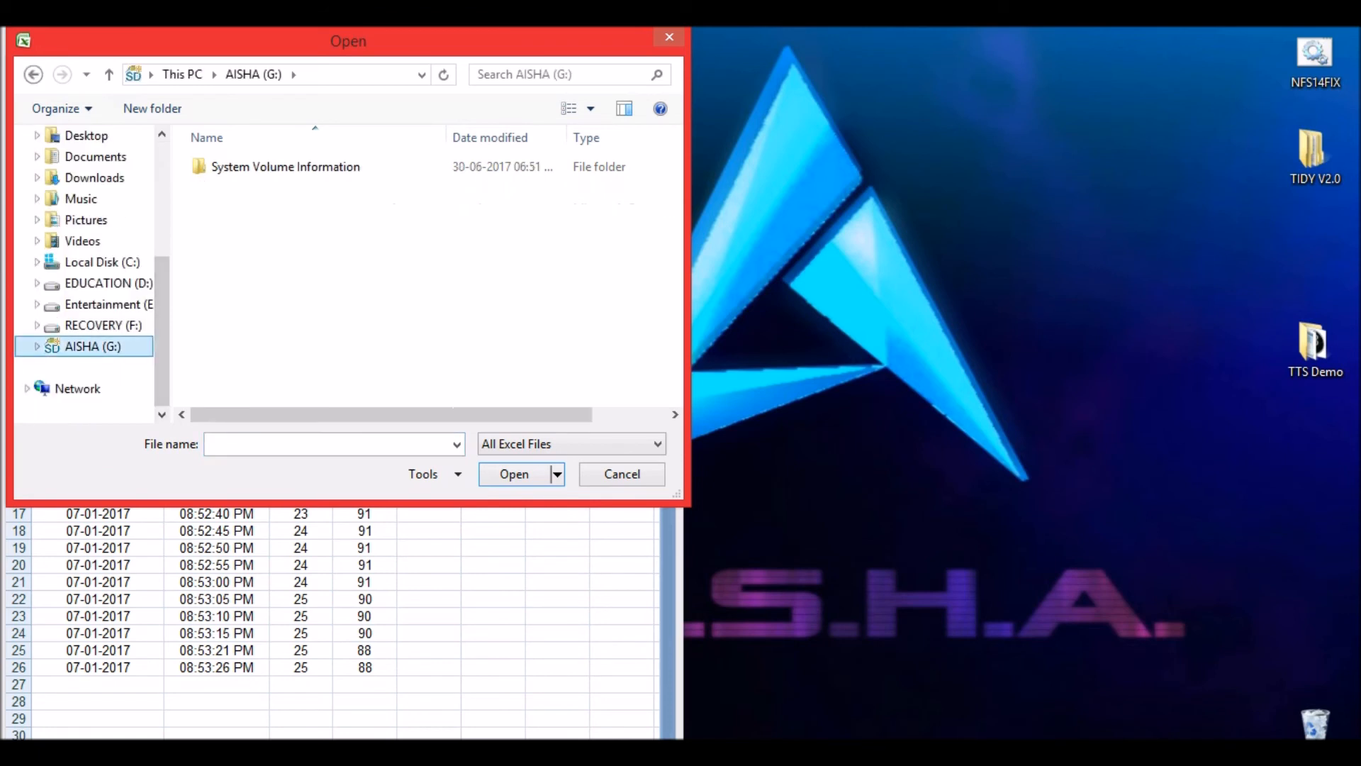
{"action": "left_click", "coordinate": [655, 443]}
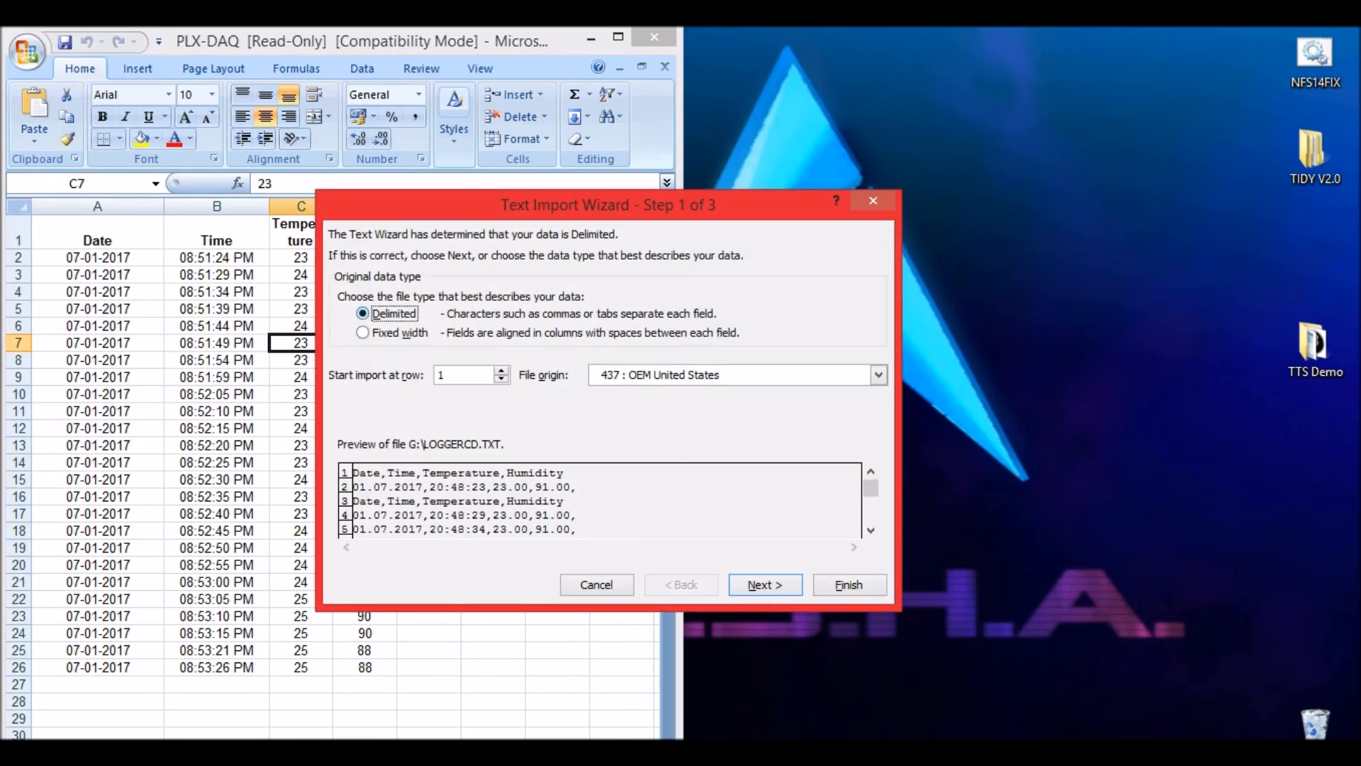
Step: Import the log as comma-delimited data so Date, Time, Temperature and Humidity land in separate columns
{"action": "left_click", "coordinate": [764, 585]}
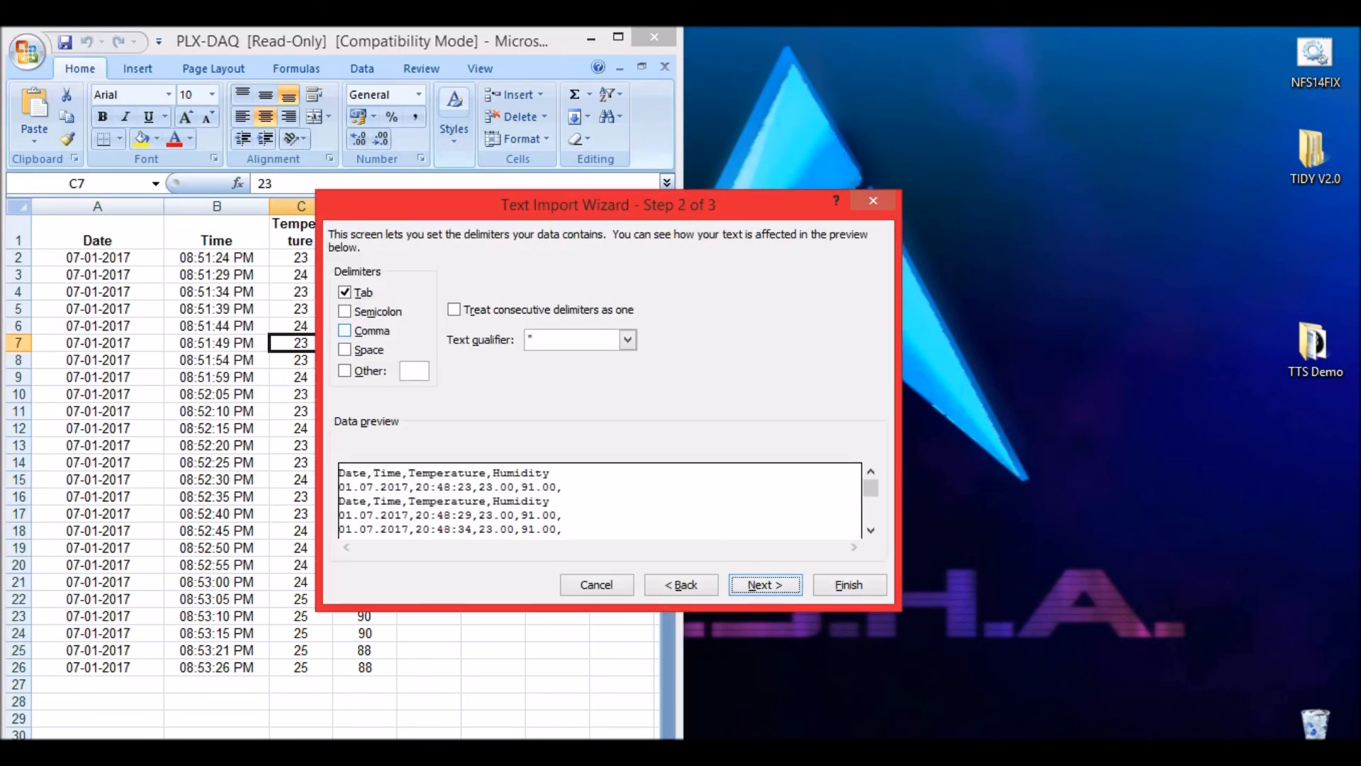
{"action": "left_click", "coordinate": [344, 330]}
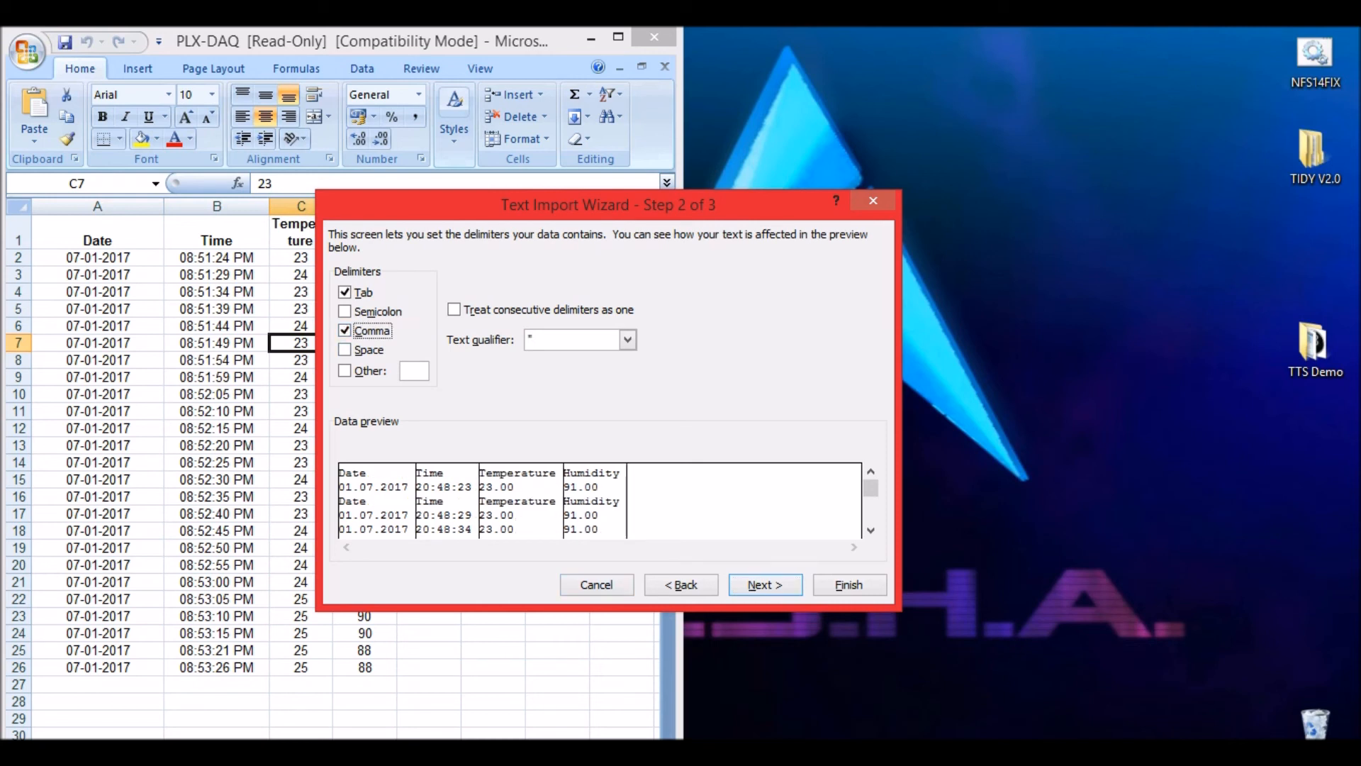
{"action": "left_click", "coordinate": [764, 584]}
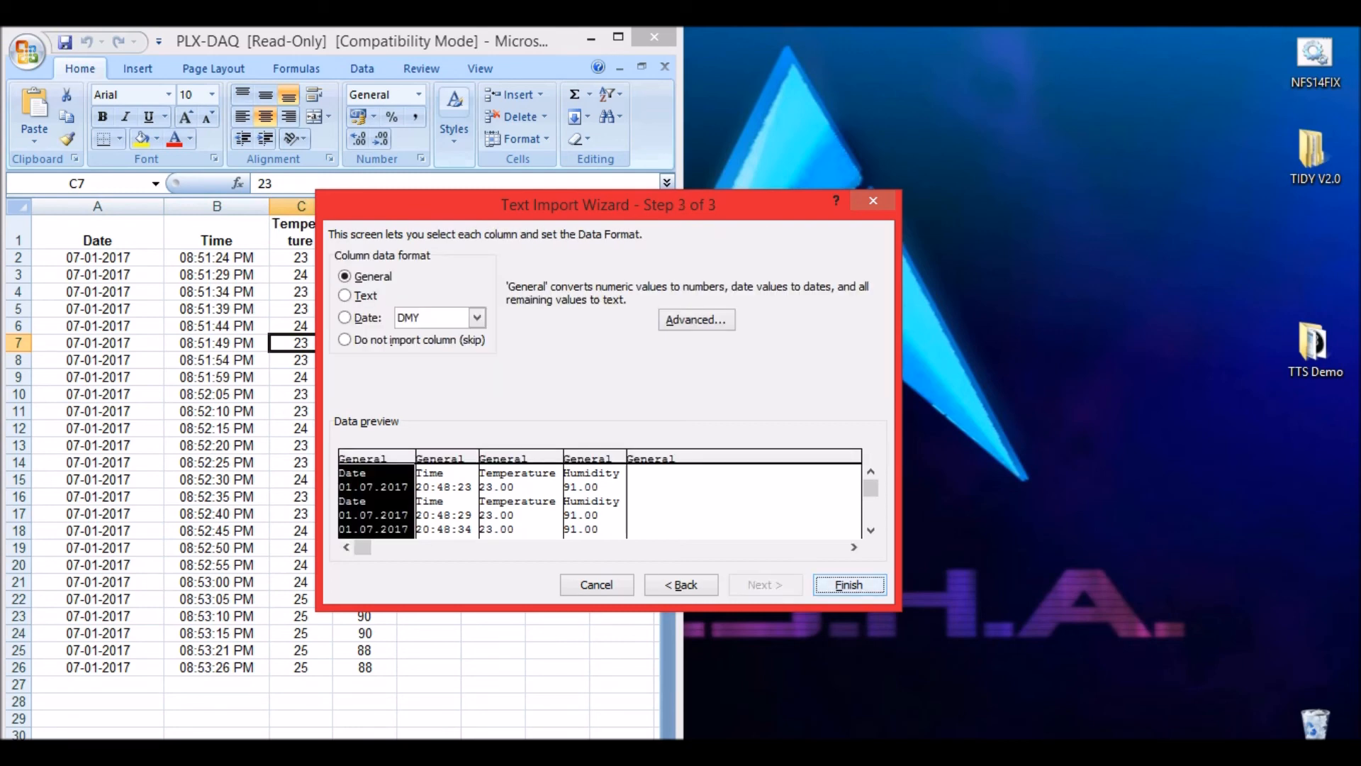
{"action": "left_click", "coordinate": [848, 584]}
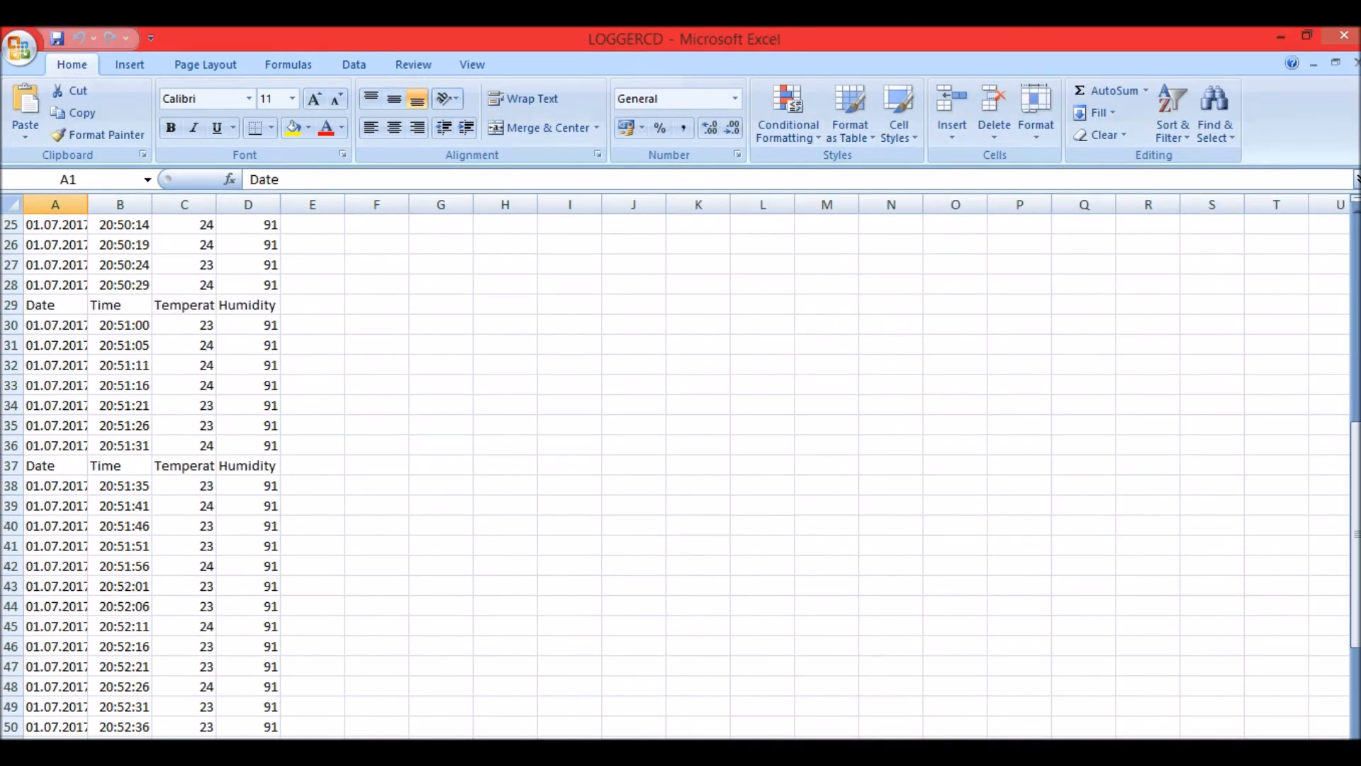
{"action": "scroll", "scroll_direction": "down", "scroll_amount": 3}
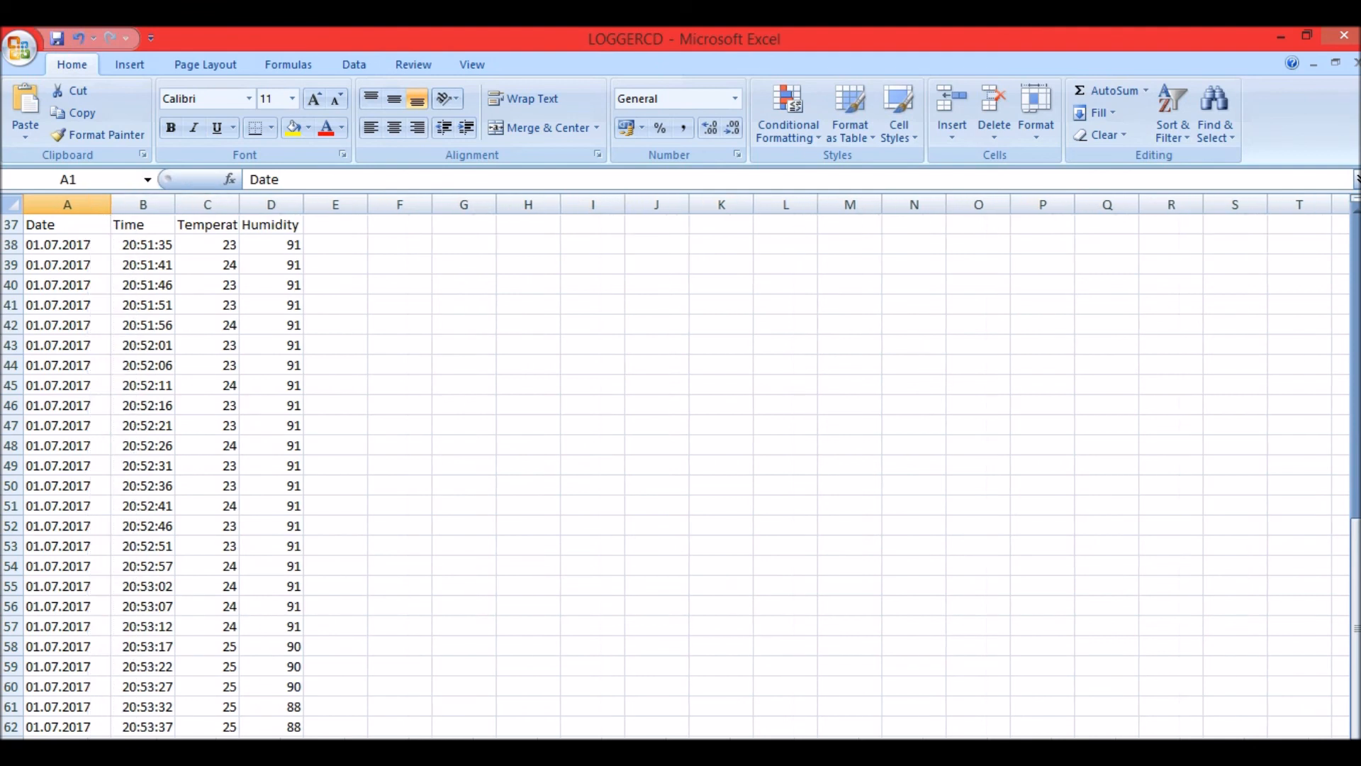
{"action": "left_click", "coordinate": [64, 305]}
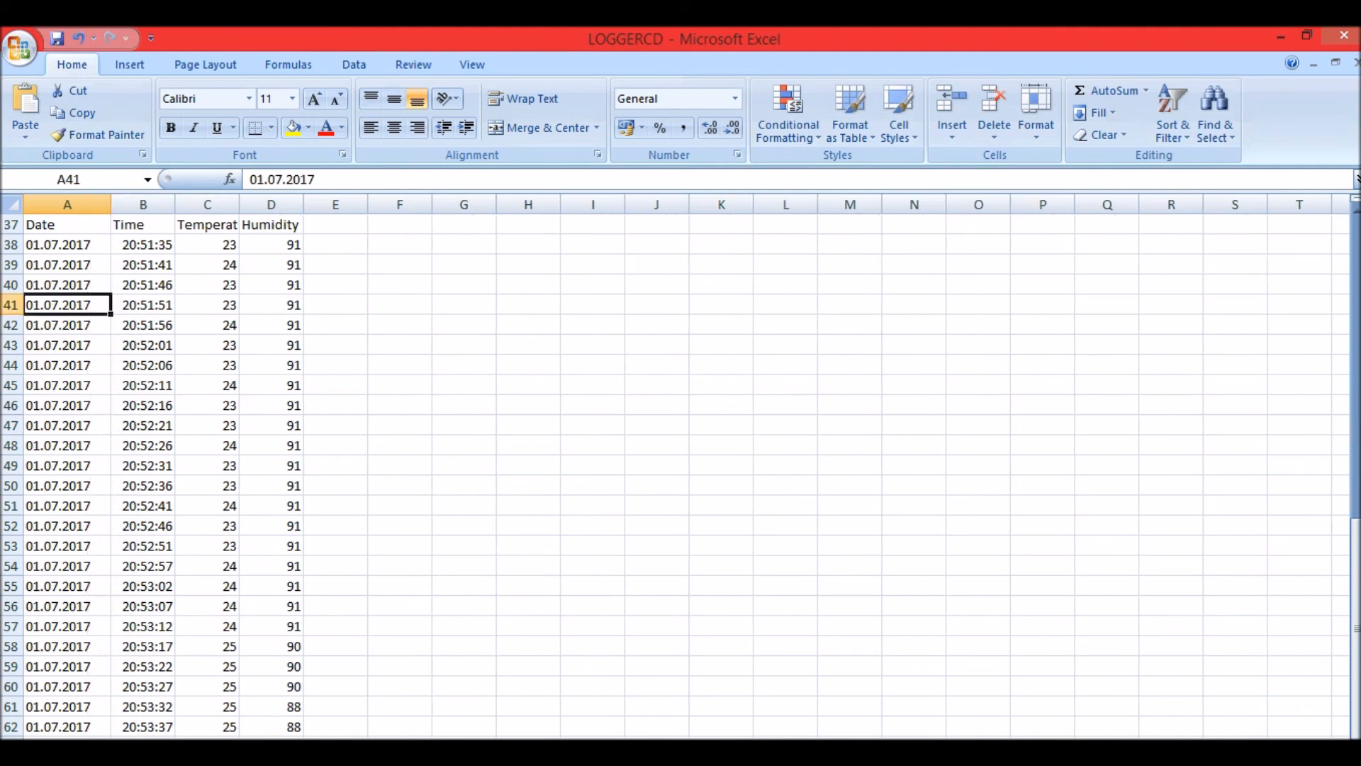
{"action": "left_click", "coordinate": [141, 305]}
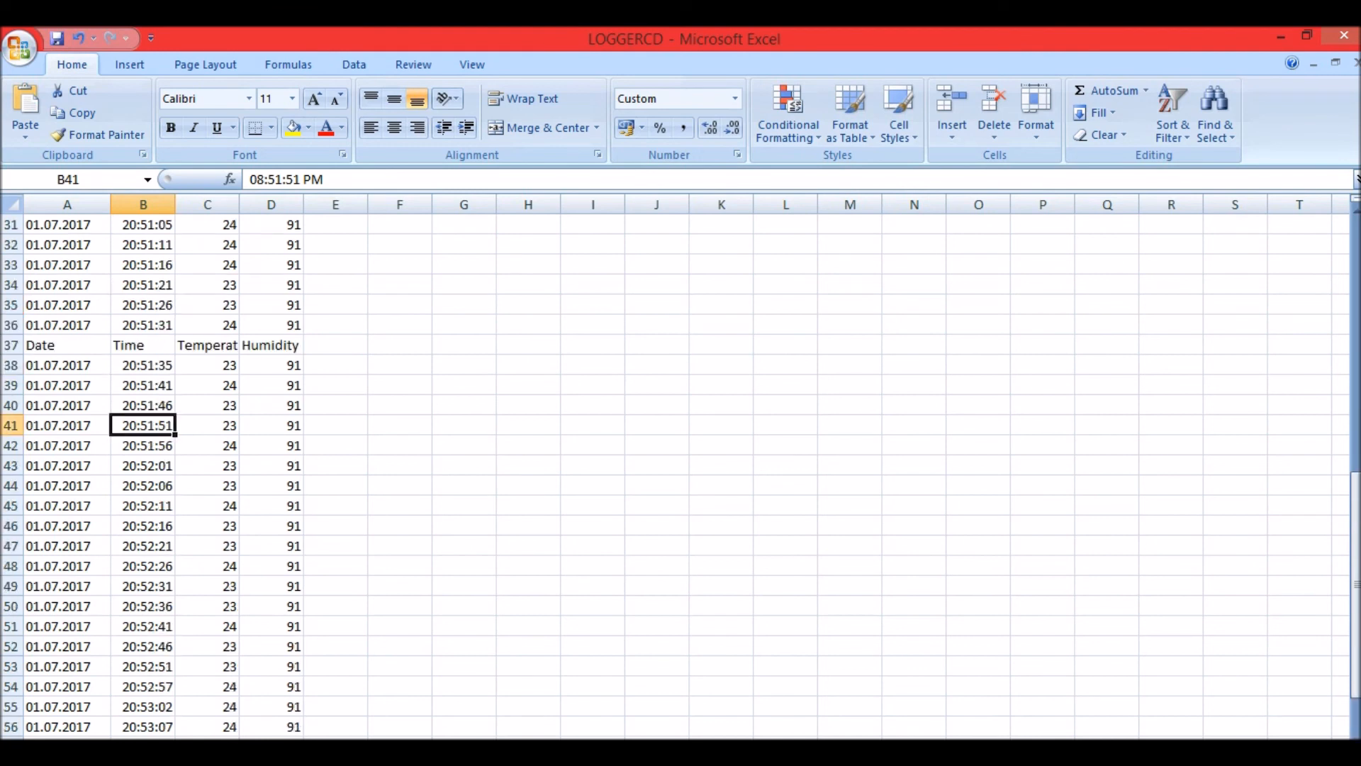
{"action": "scroll", "scroll_direction": "up", "scroll_amount": 3}
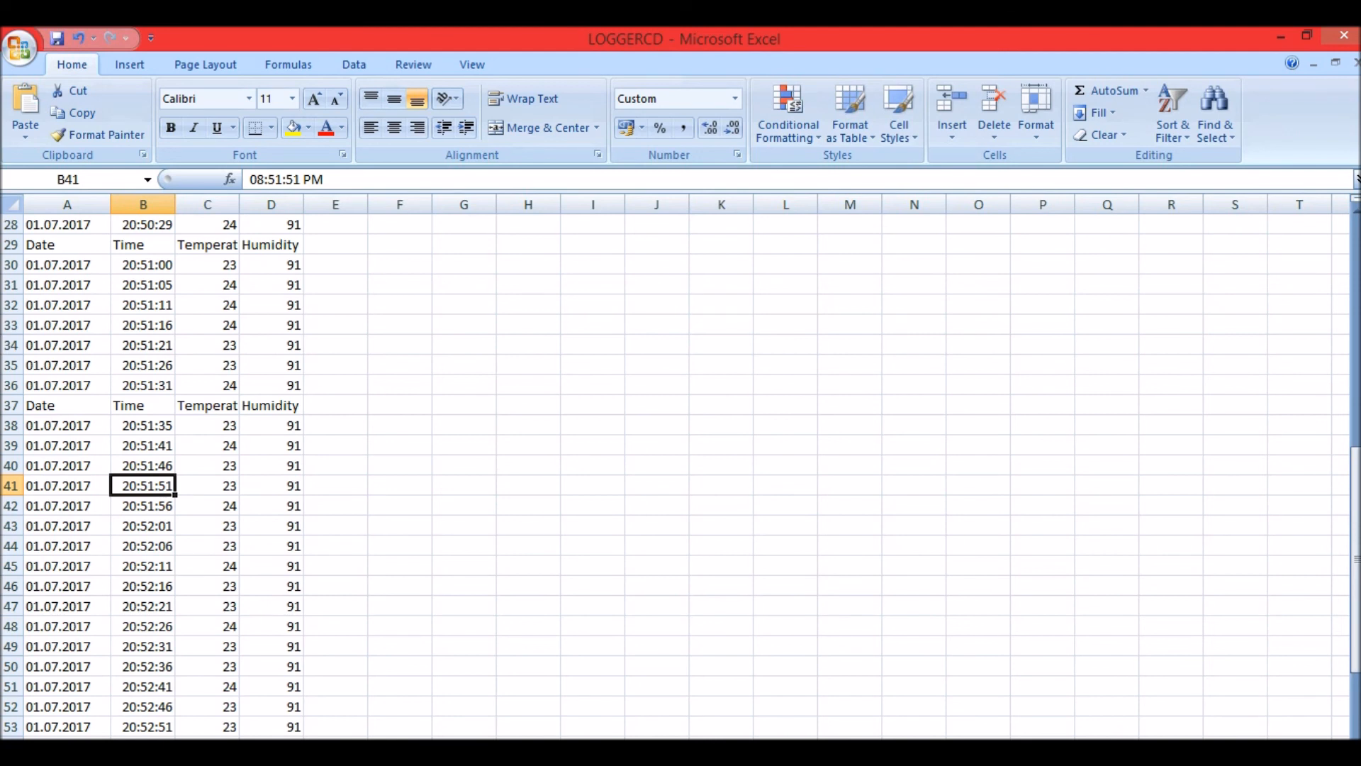
{"action": "scroll", "scroll_direction": "down", "scroll_amount": 3}
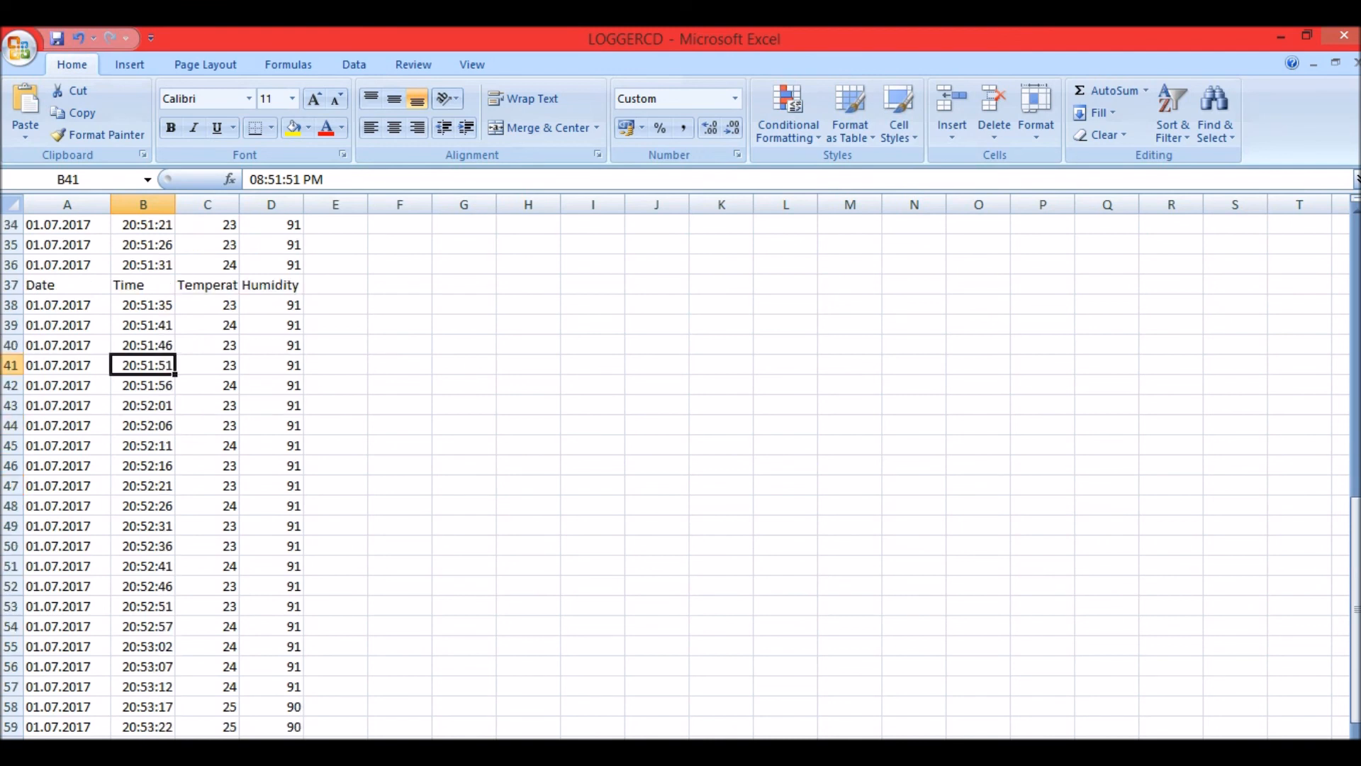